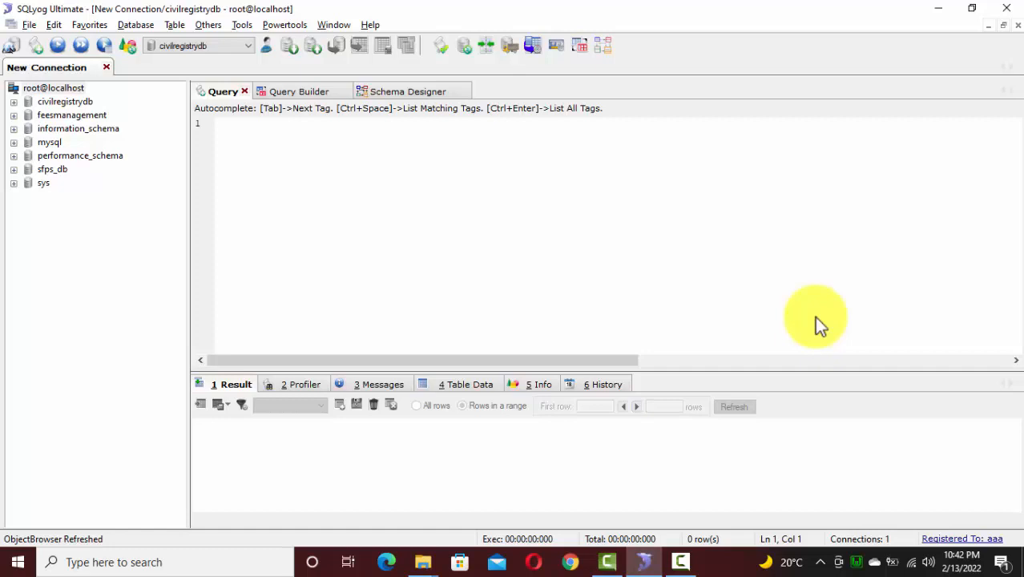
mouse_move(804, 311)
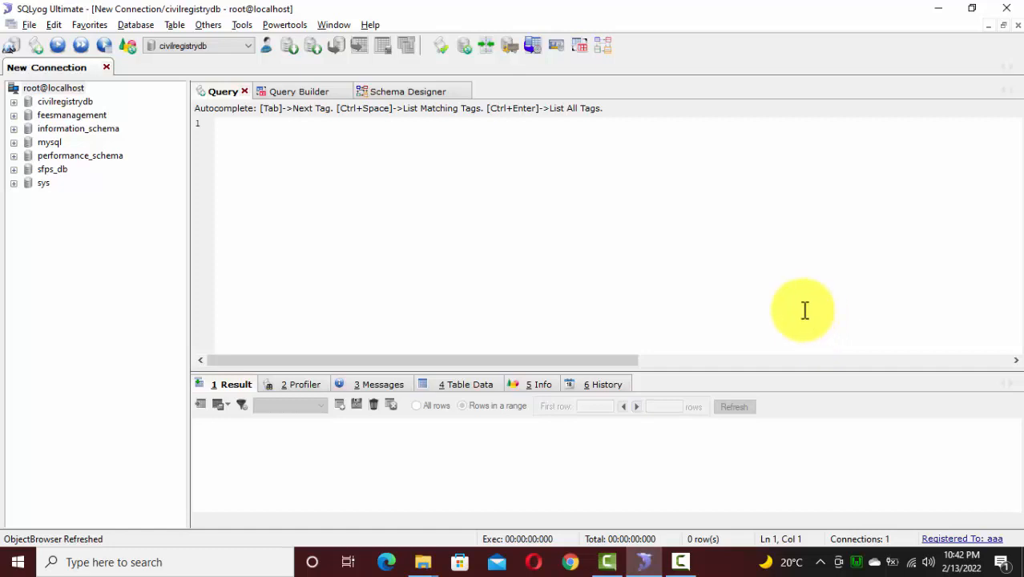
Bring up the context actions for the civilregistrydb database to reach Backup/Export as SQL dump.
left_click(64, 101)
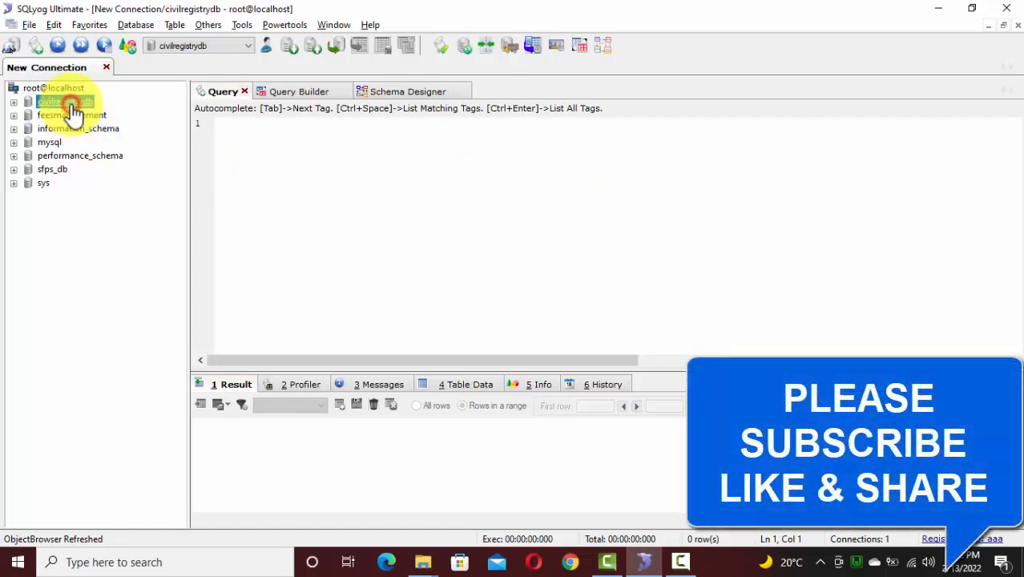
mouse_move(74, 109)
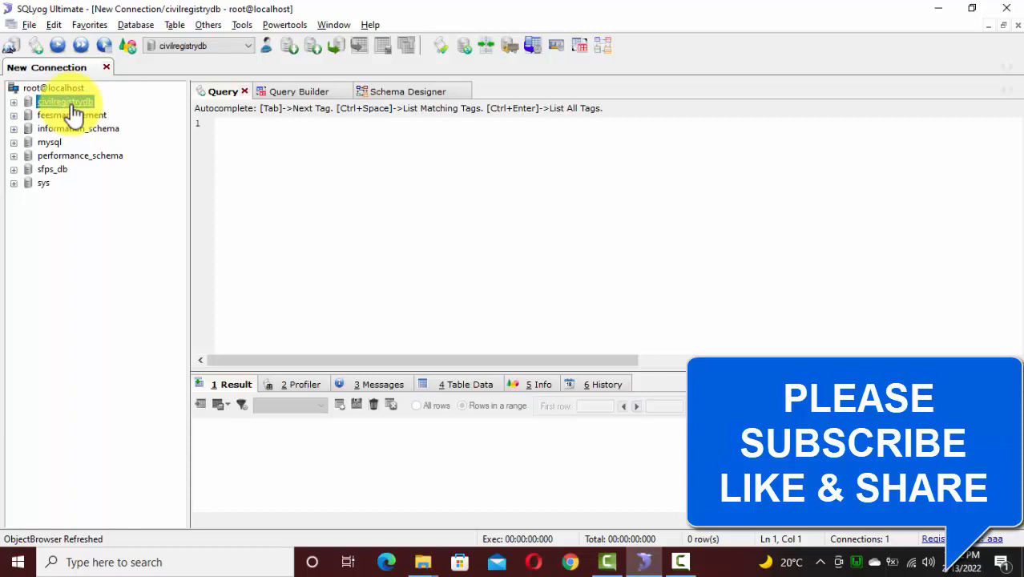
right_click(66, 101)
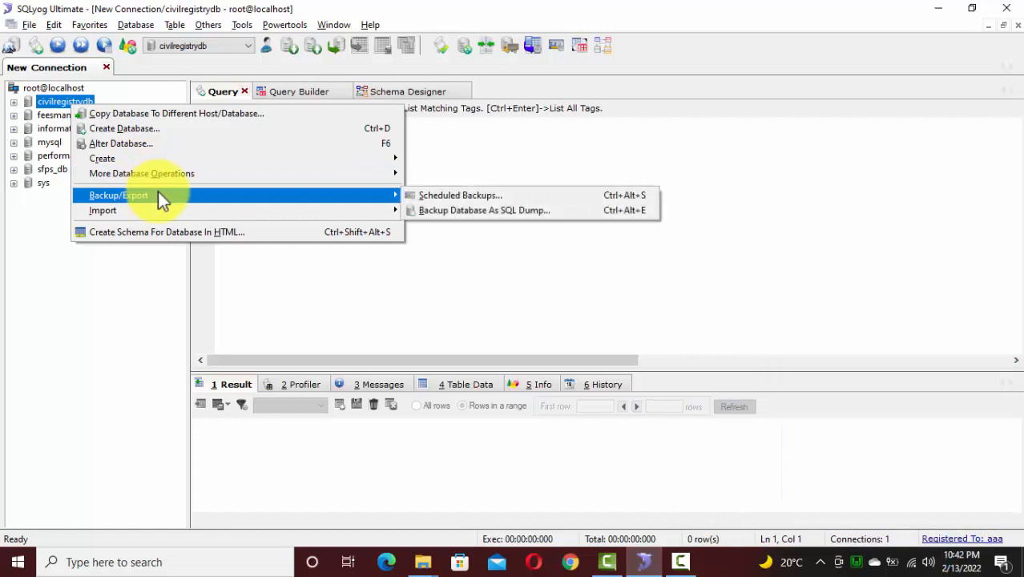
mouse_move(446, 210)
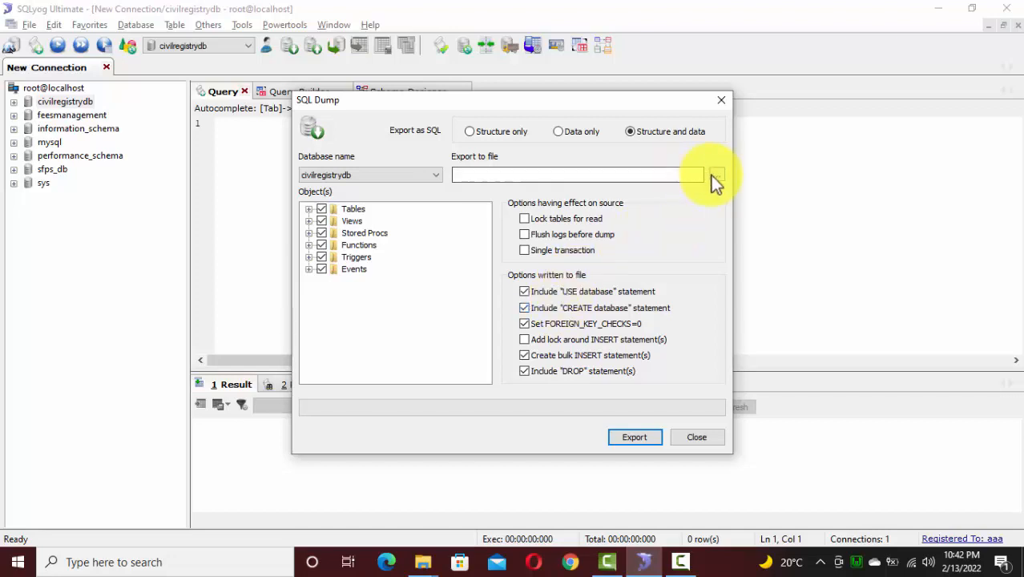
Target the dump at supposeDB.sql on the Desktop and run the export.
left_click(715, 174)
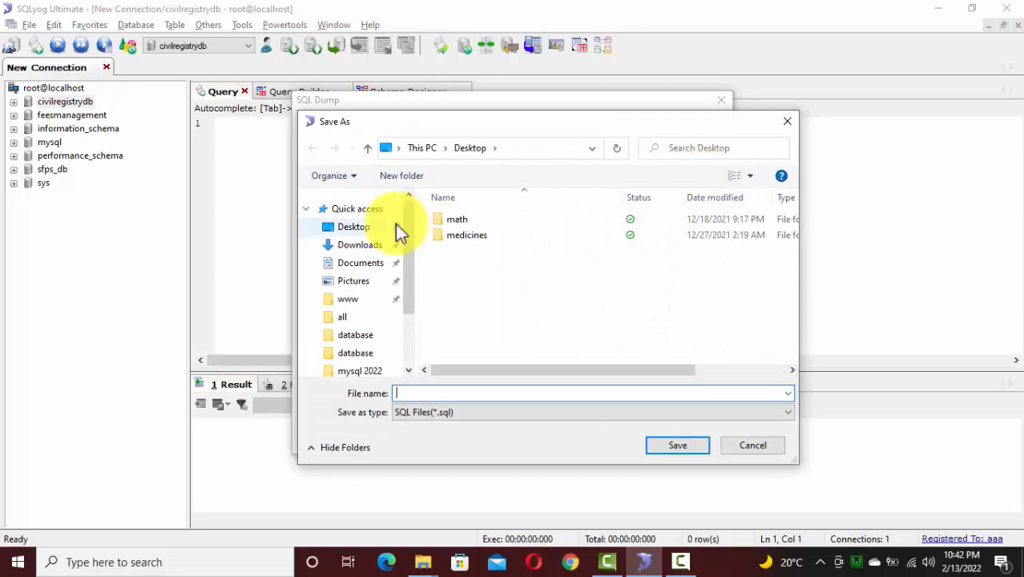
scroll("down", 3)
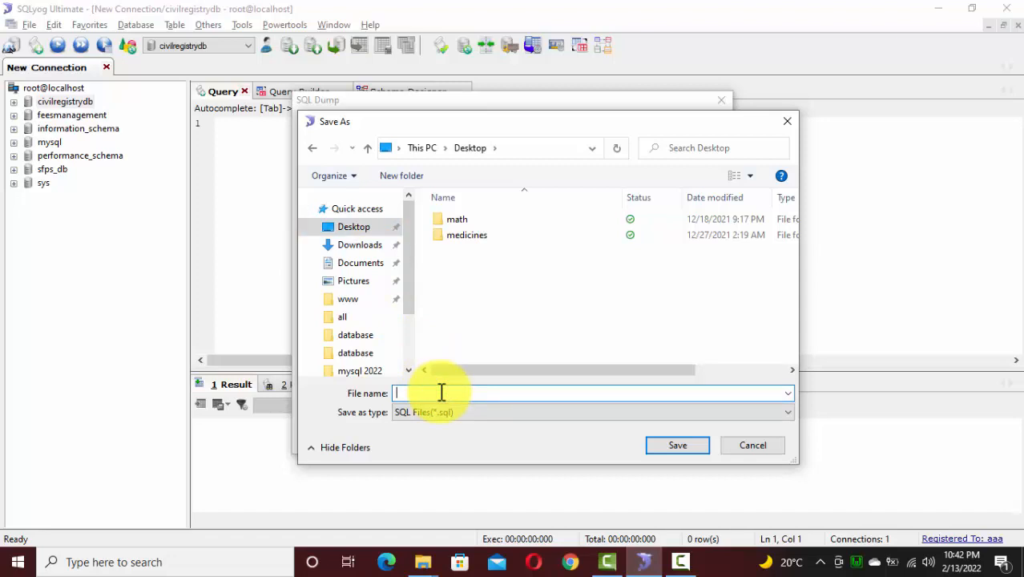
type("supposeDB")
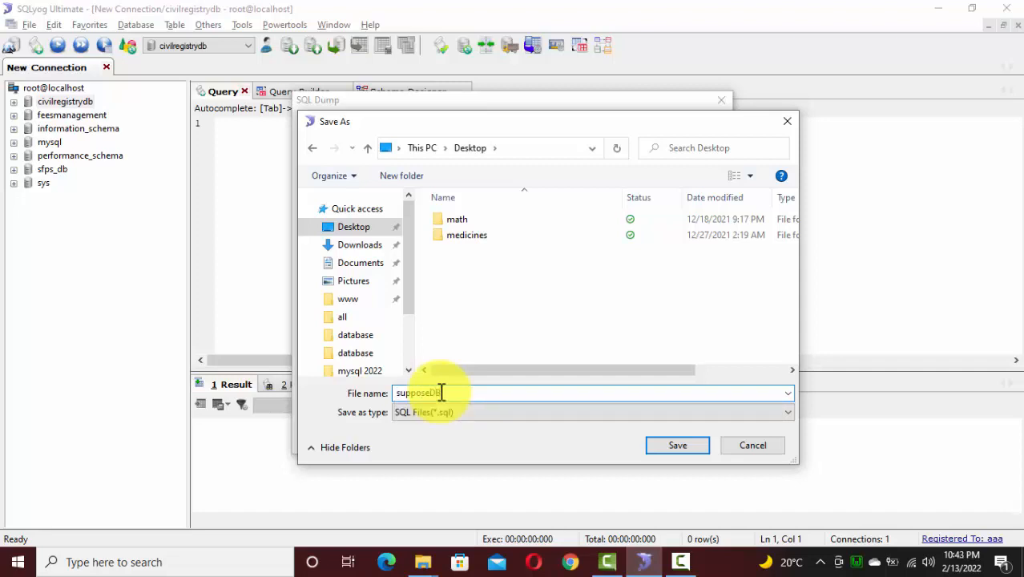
left_click(676, 446)
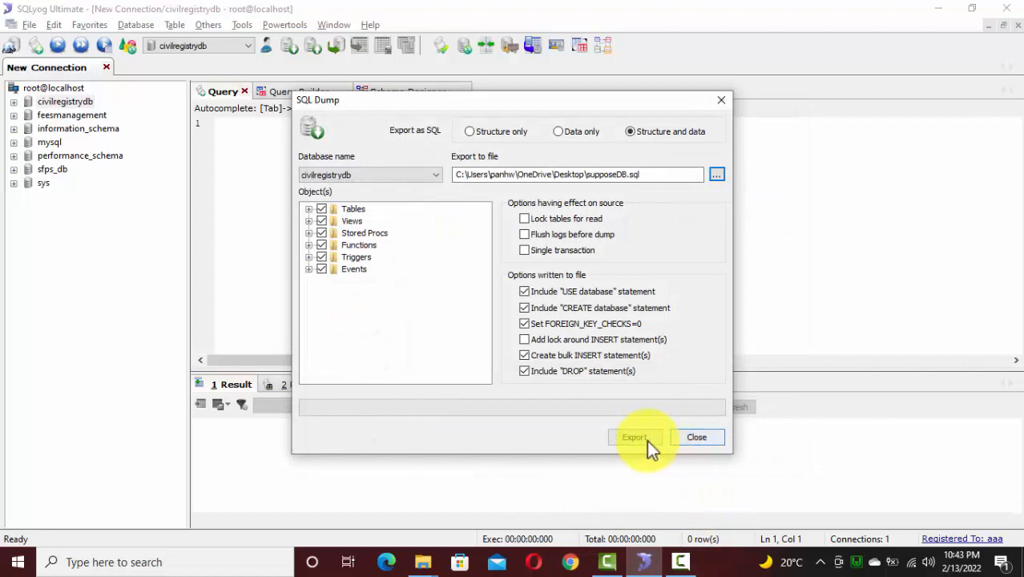
left_click(635, 436)
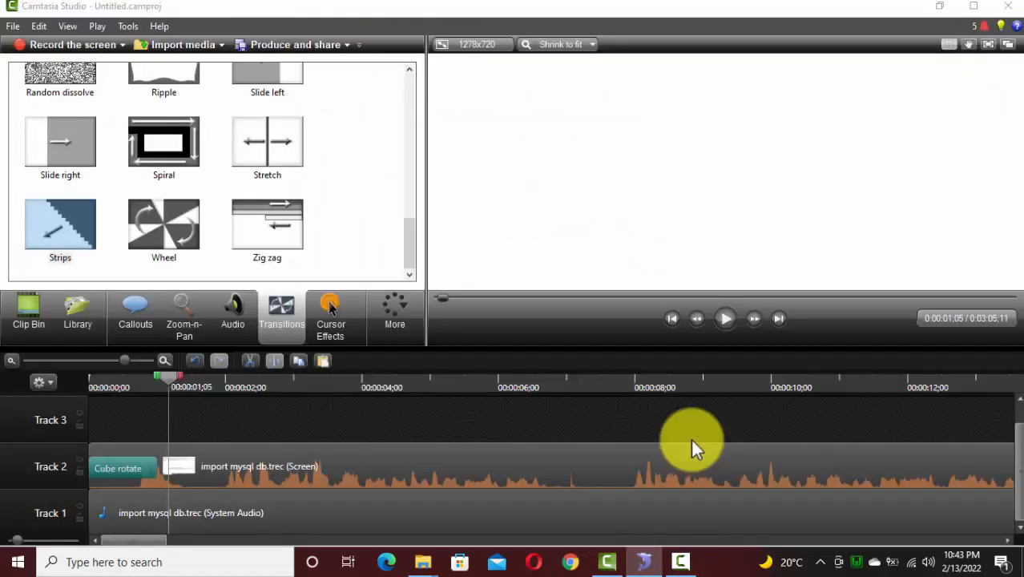
Check the supposeDB.sql icon on the Windows desktop to confirm the export exists.
right_click(432, 125)
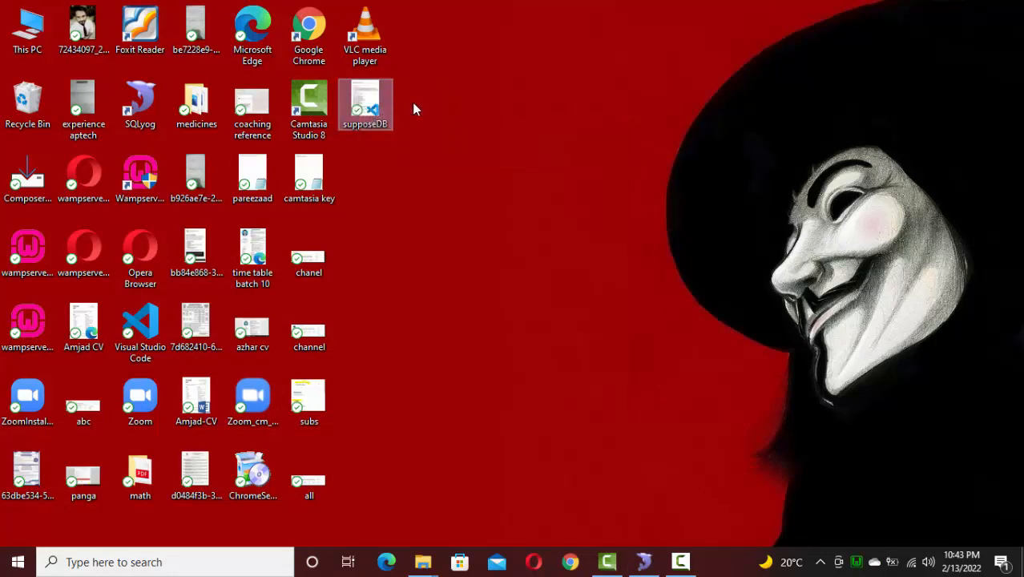
mouse_move(365, 104)
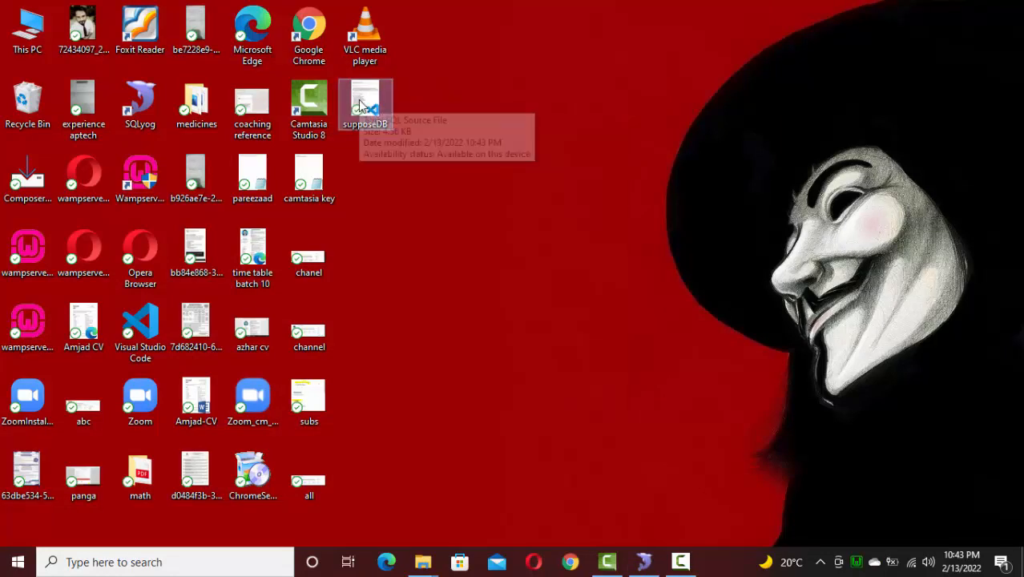
mouse_move(423, 119)
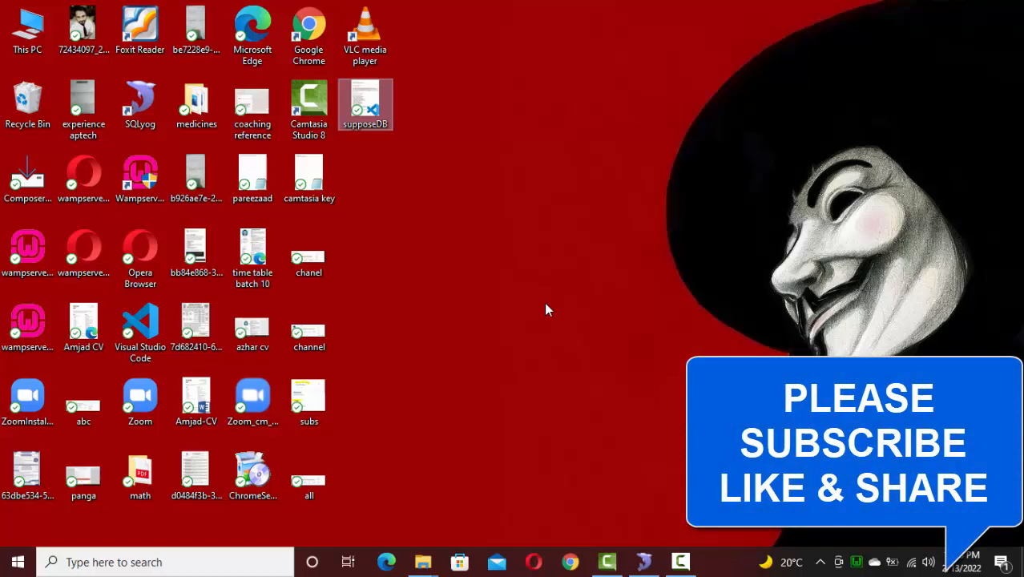
mouse_move(642, 545)
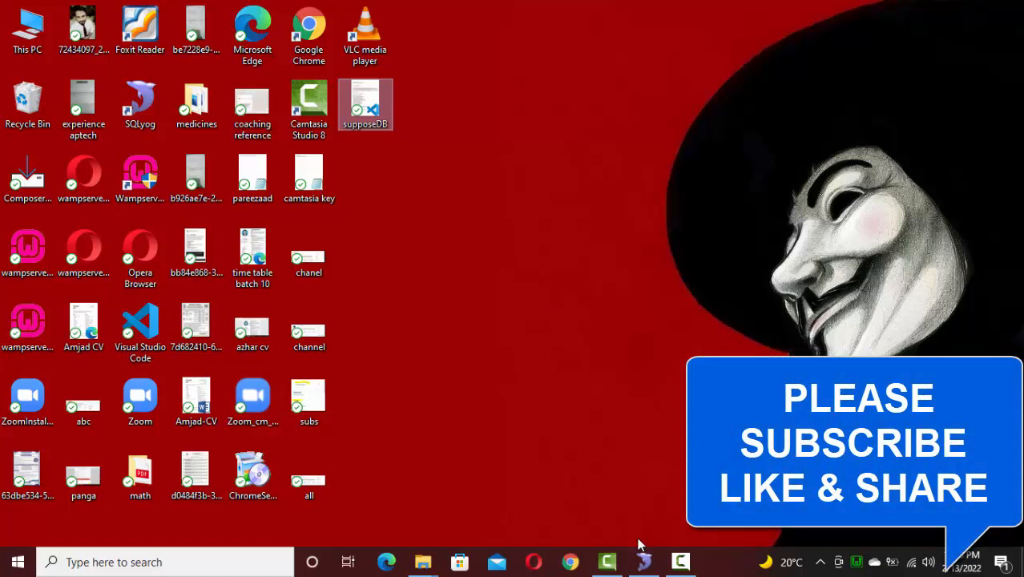